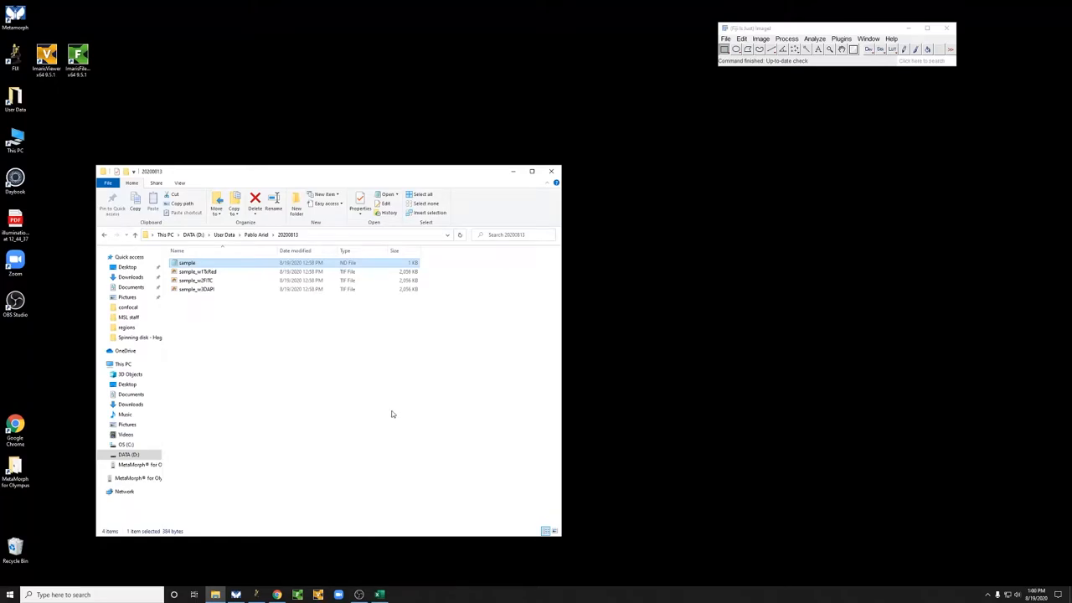
{"action": "mouse_move", "coordinate": [307, 361]}
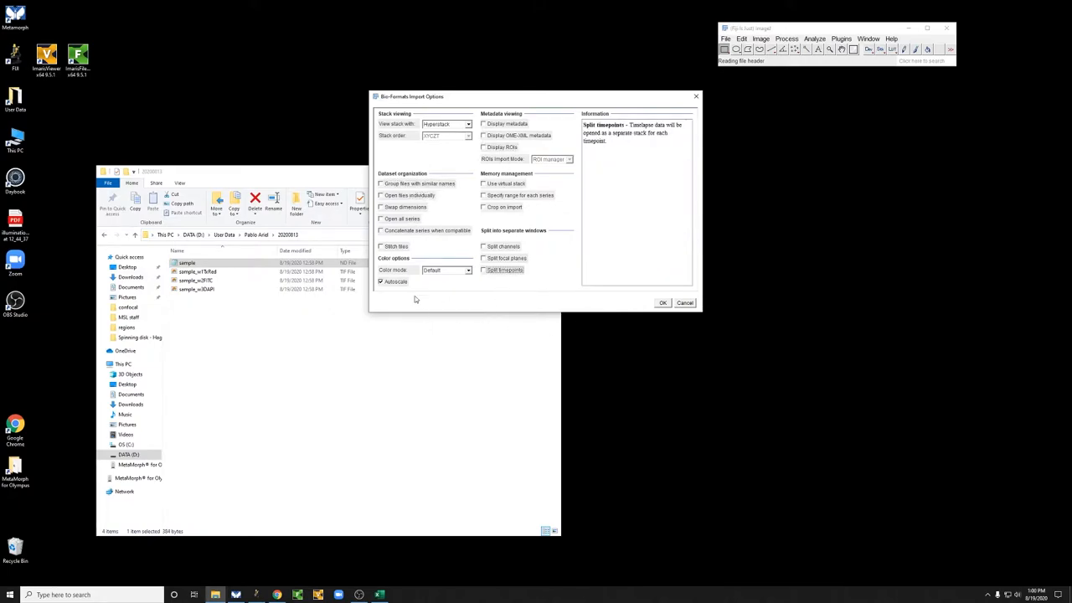
{"action": "mouse_move", "coordinate": [508, 258]}
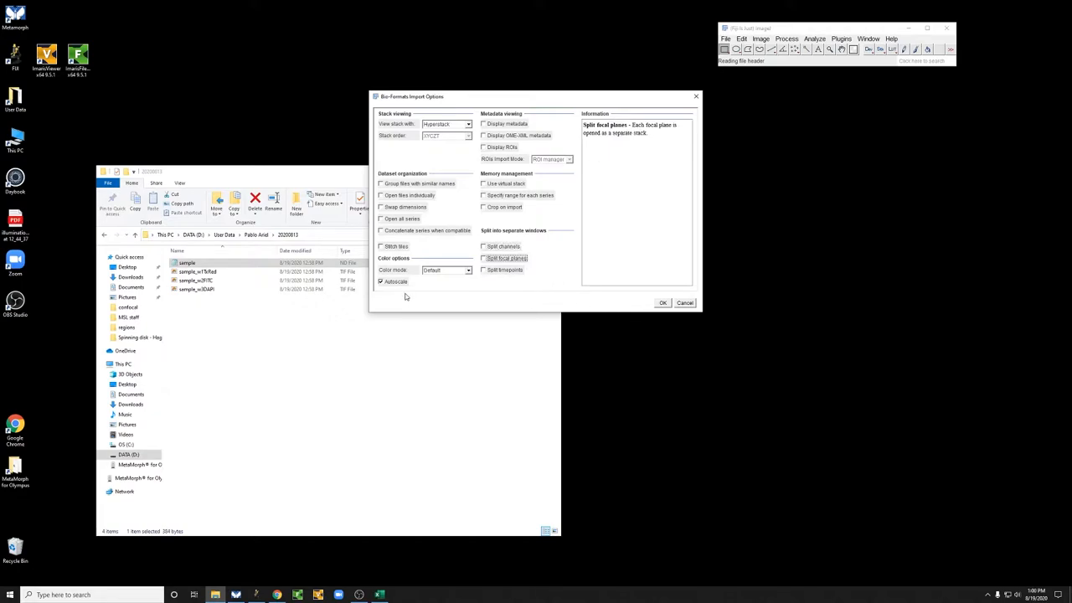
Accept the Bio-Formats import options with Autoscale on so the sample ND image loads
{"action": "left_click", "coordinate": [662, 302]}
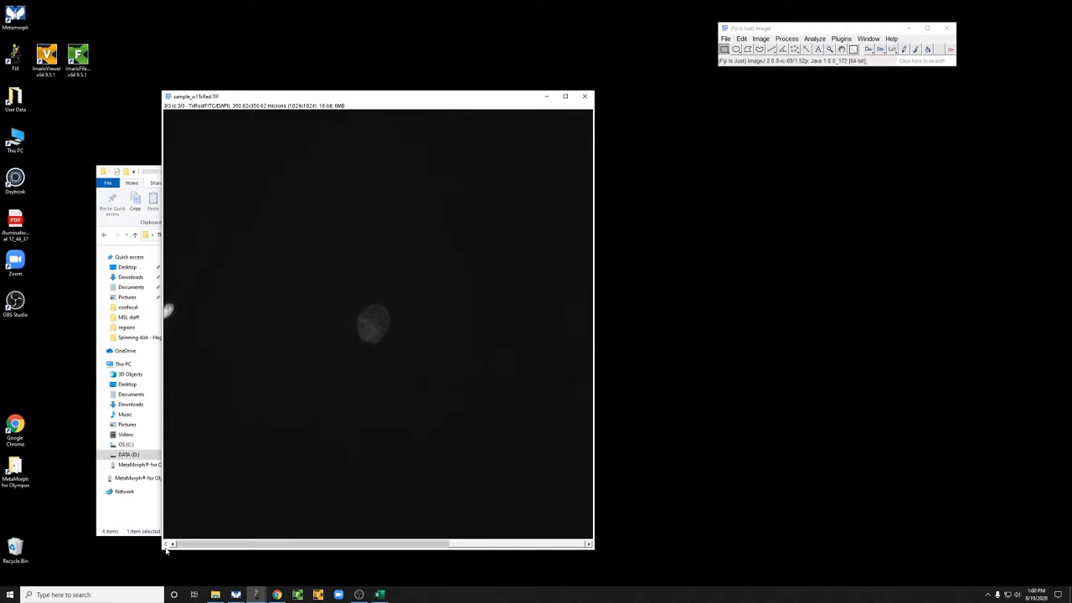
{"action": "mouse_move", "coordinate": [297, 112]}
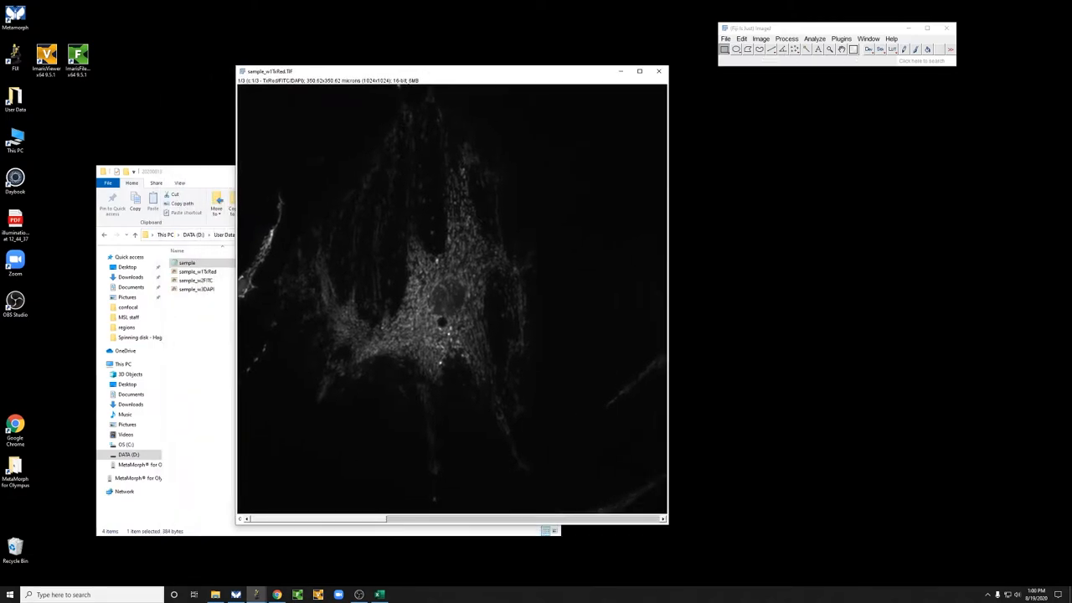
Reach the image adjustment commands once the sample_w1Mito stack window has opened
{"action": "left_click", "coordinate": [760, 39]}
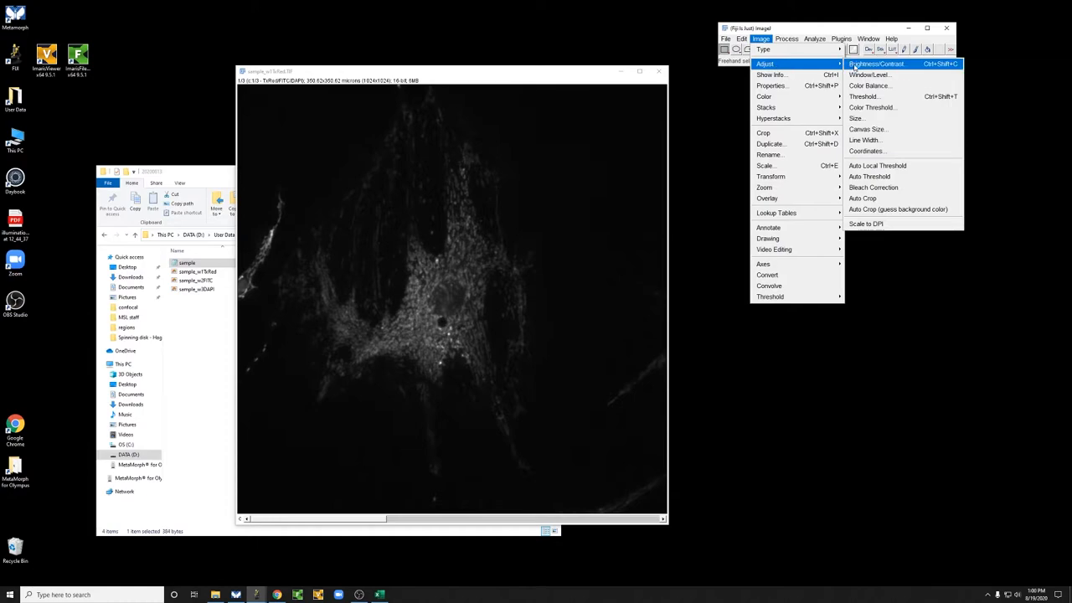
Raise brightness and contrast on the grayscale mitochondria image with the Brightness/Contrast sliders
{"action": "left_click", "coordinate": [878, 64]}
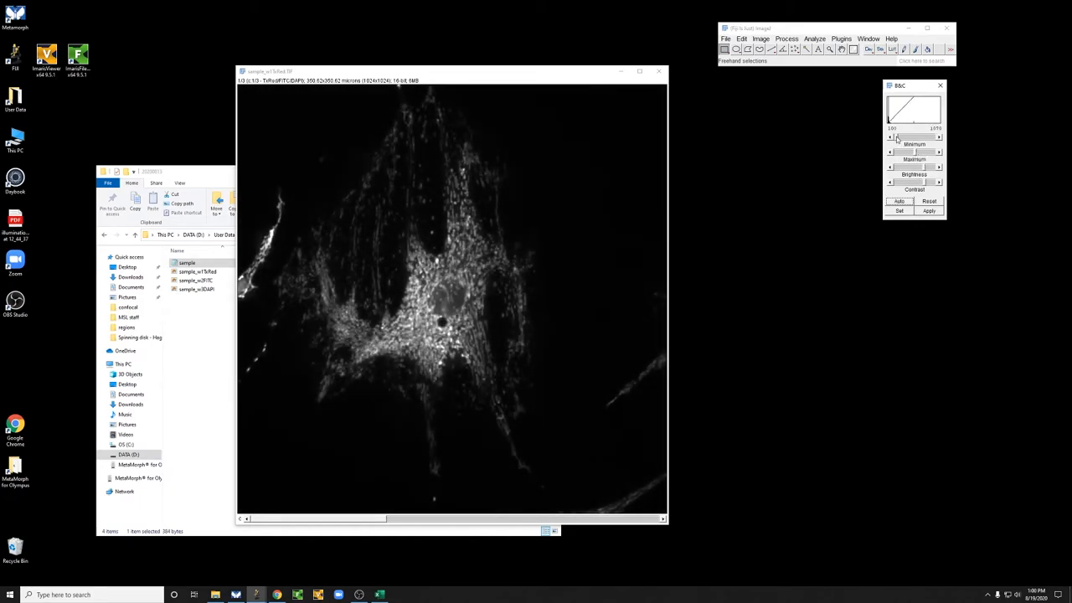
{"action": "left_click_drag", "start_coordinate": [898, 137], "coordinate": [891, 138]}
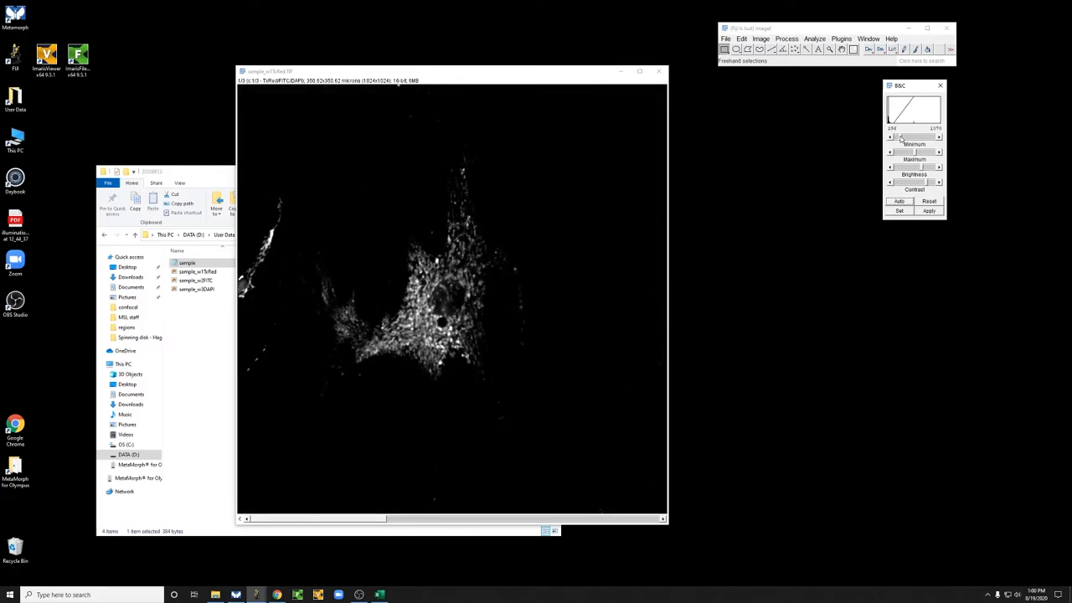
{"action": "left_click_drag", "start_coordinate": [901, 137], "coordinate": [896, 138]}
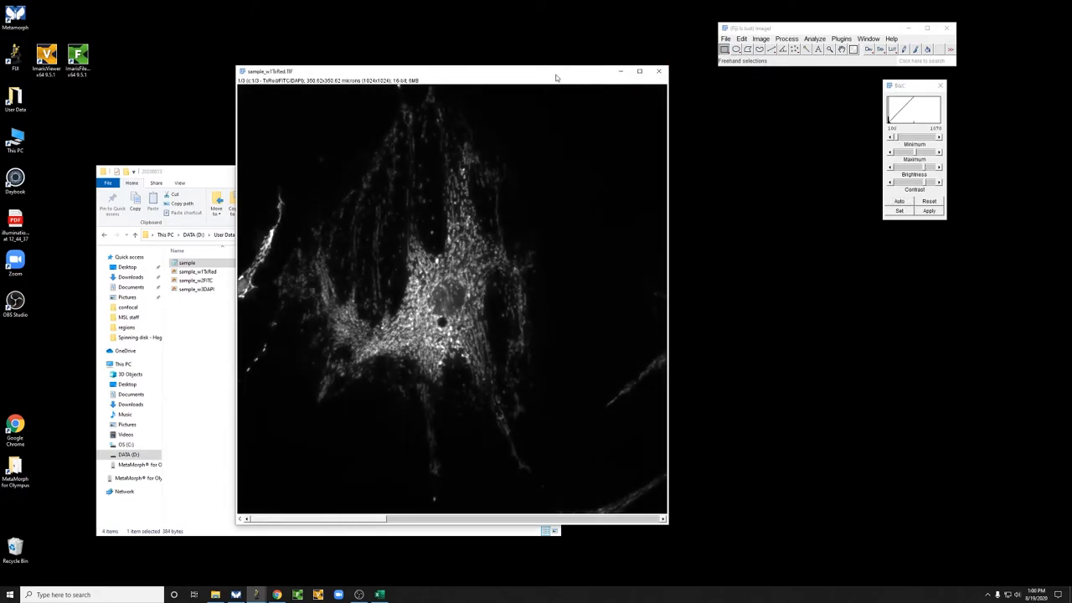
{"action": "left_click", "coordinate": [764, 39]}
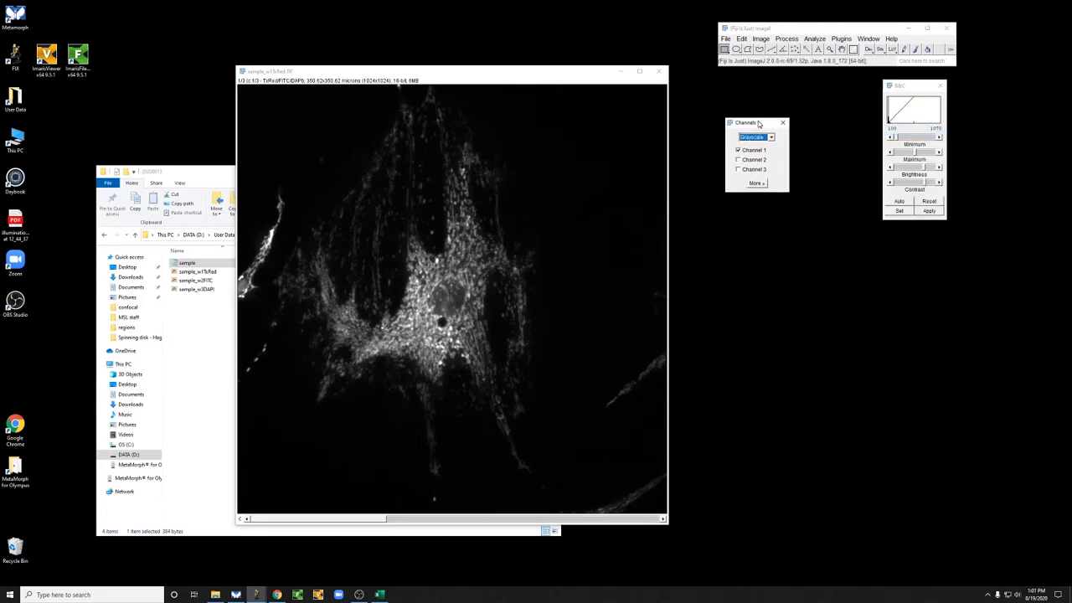
Switch the Channels Tool to Color, preview the green channel and a composite, then return to single-colour view
{"action": "left_click", "coordinate": [757, 137]}
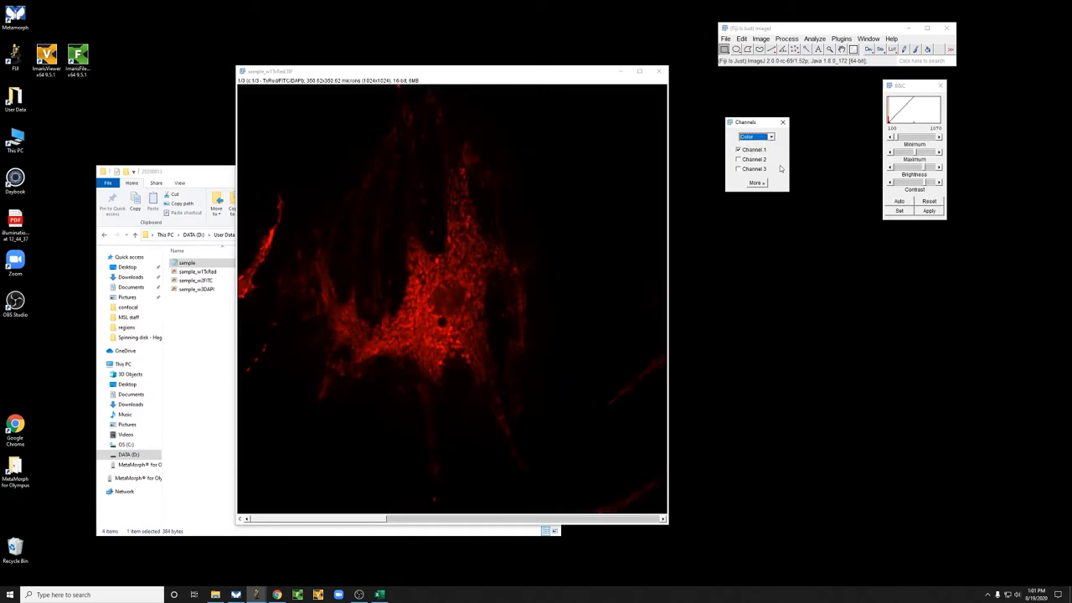
{"action": "left_click", "coordinate": [737, 159]}
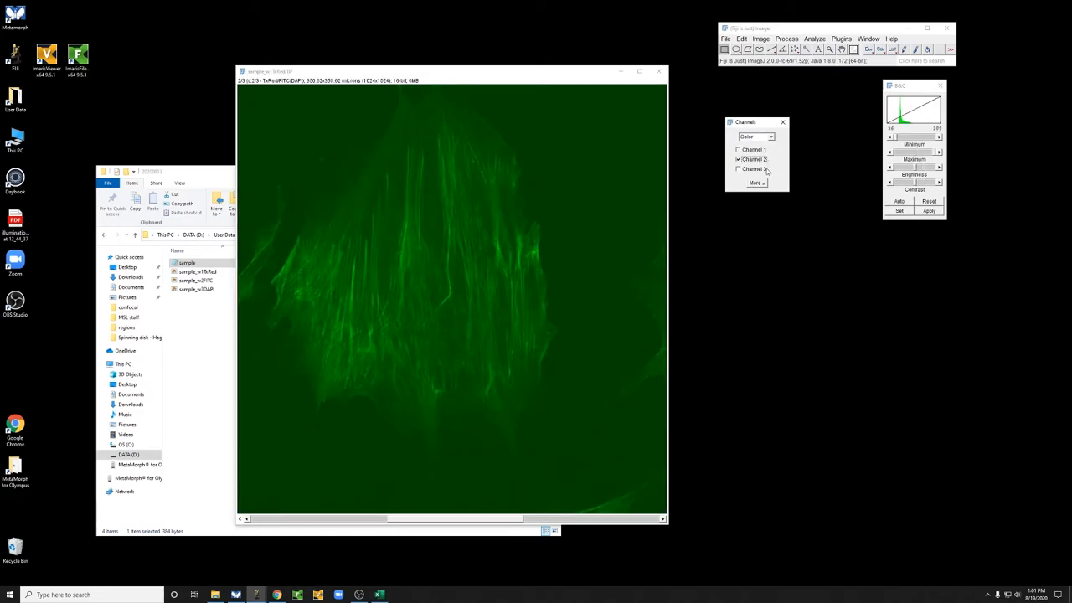
{"action": "left_click", "coordinate": [769, 138]}
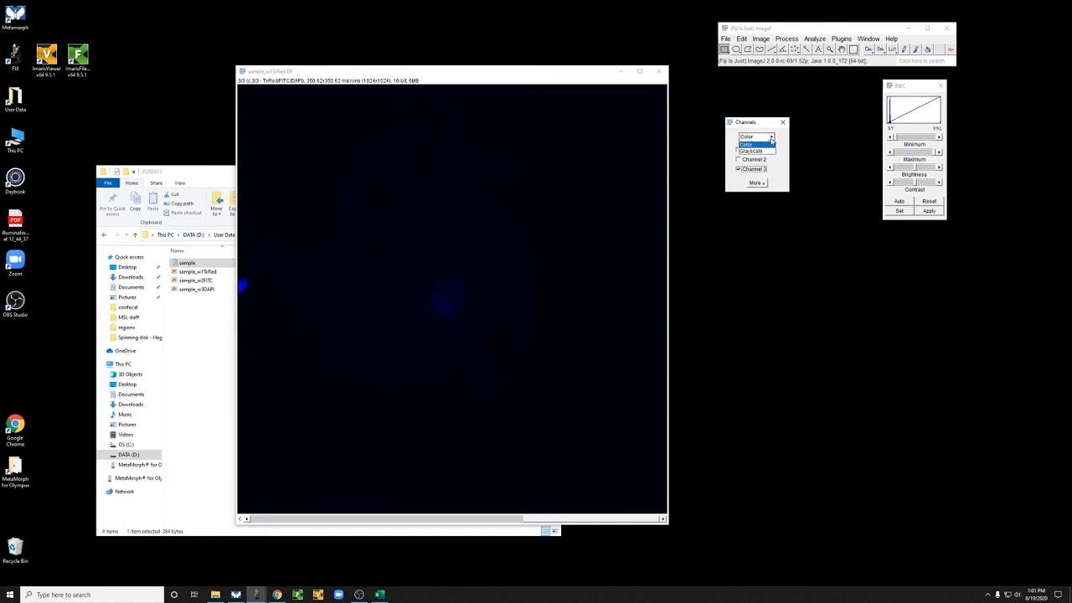
{"action": "left_click", "coordinate": [757, 137]}
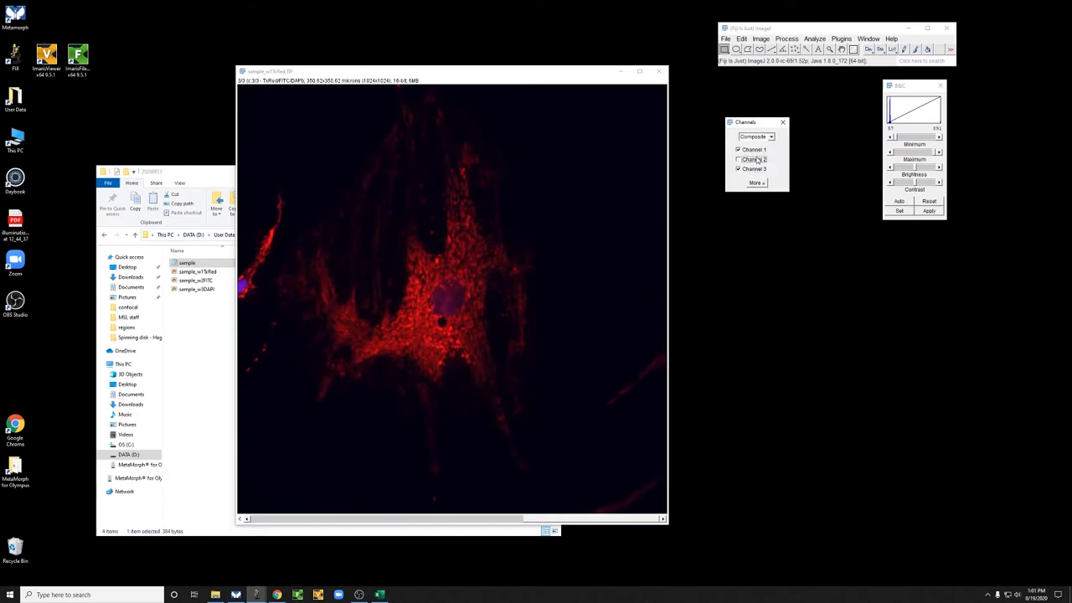
{"action": "left_click", "coordinate": [737, 159]}
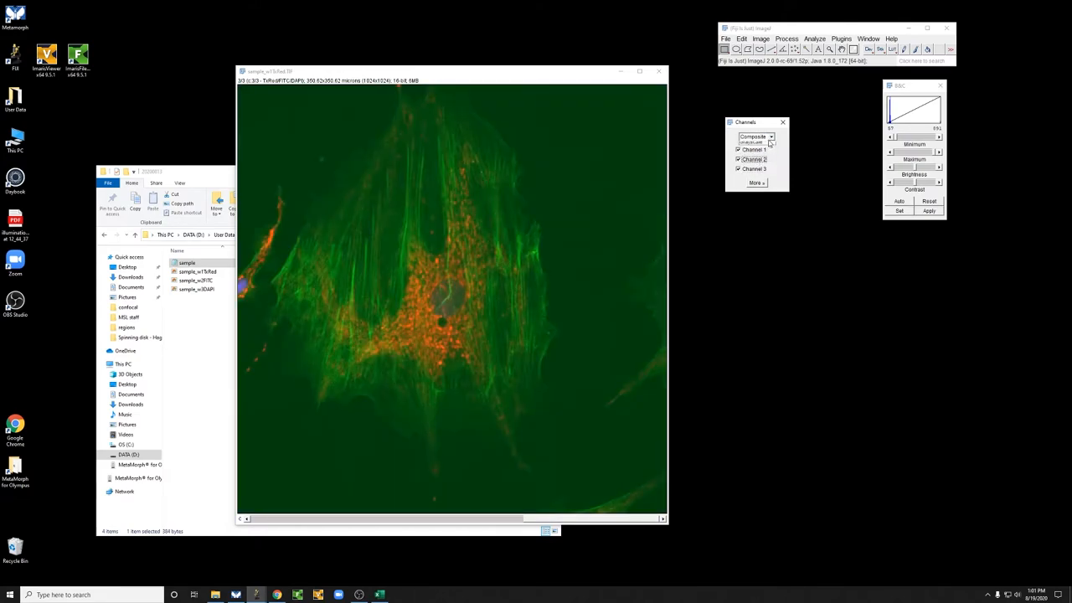
{"action": "left_click", "coordinate": [773, 138]}
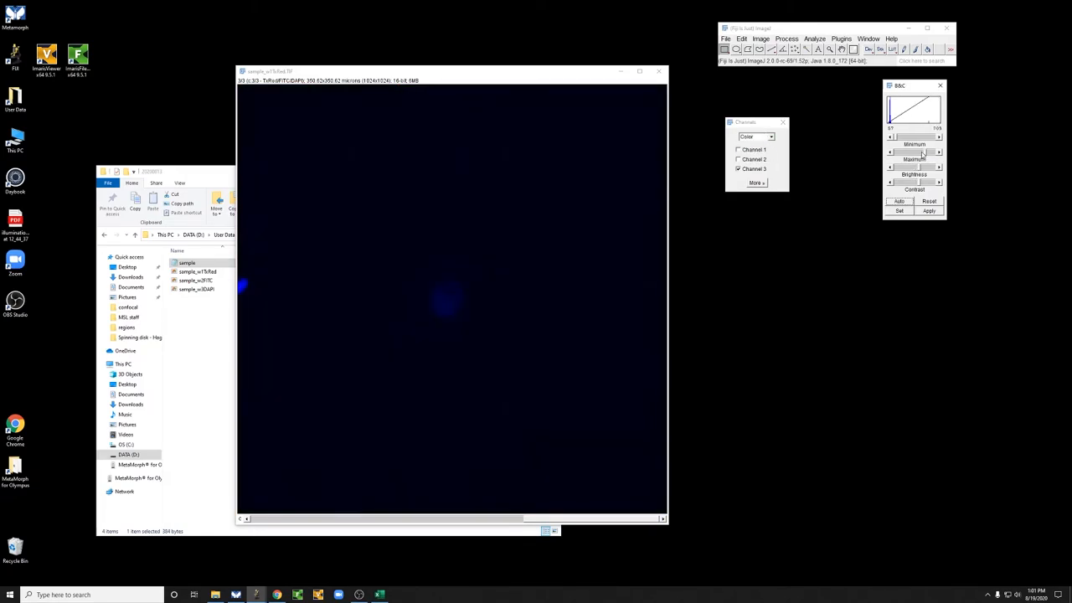
Brighten the blue nucleus channel, move to the red channel and show red and blue as a composite
{"action": "left_click_drag", "start_coordinate": [930, 151], "coordinate": [896, 151]}
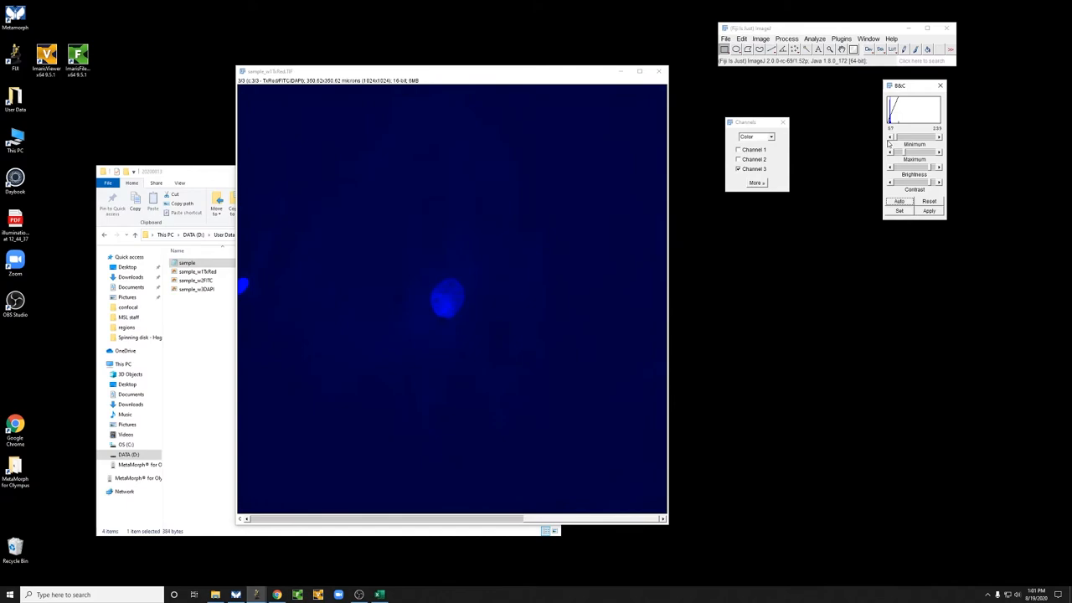
{"action": "left_click_drag", "start_coordinate": [891, 137], "coordinate": [898, 137]}
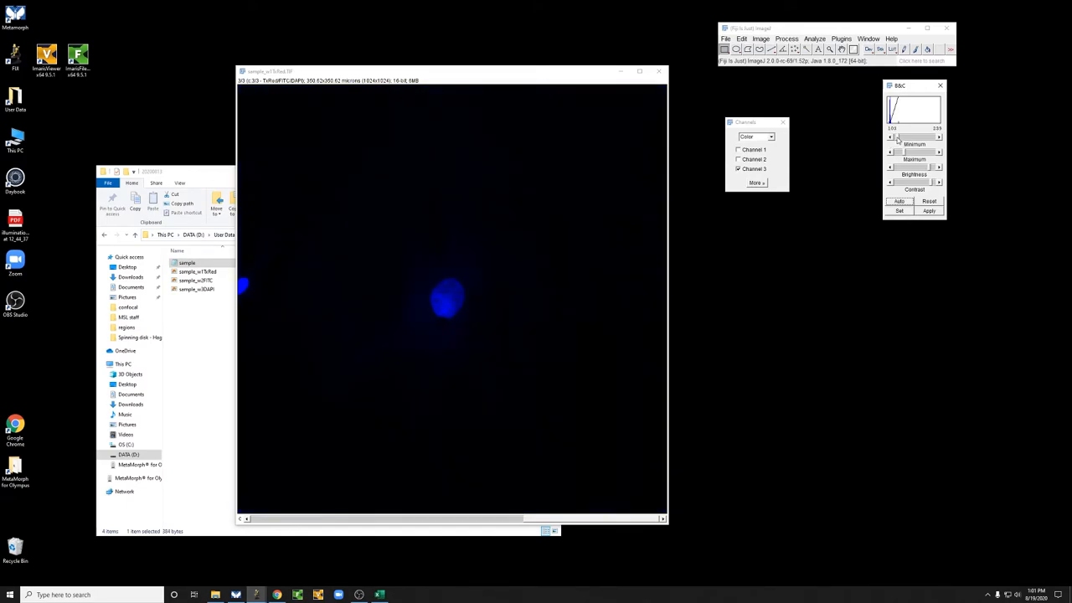
{"action": "left_click", "coordinate": [737, 159]}
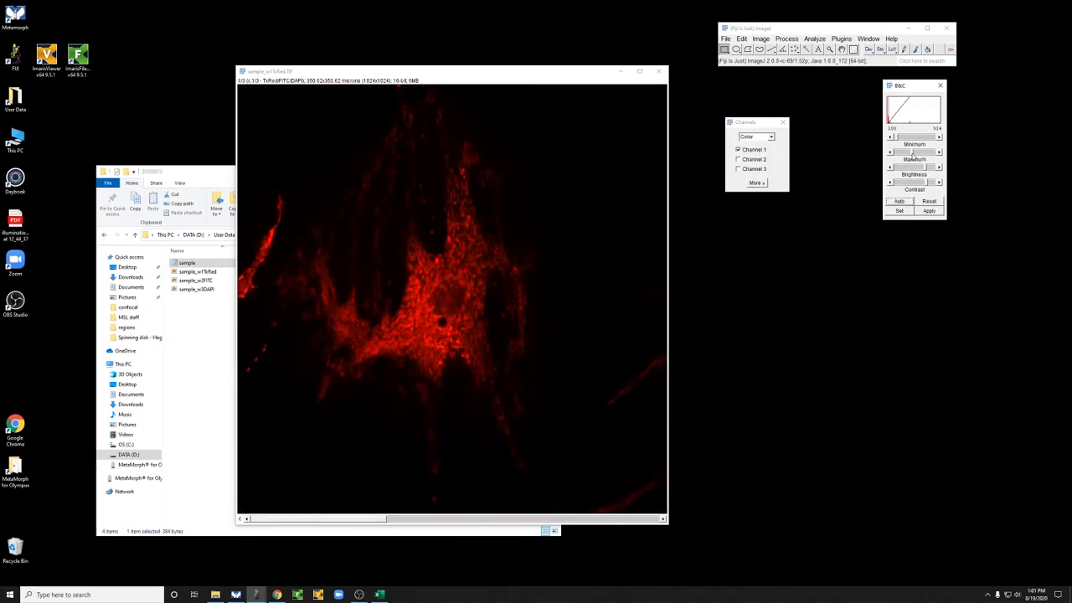
{"action": "left_click", "coordinate": [756, 138]}
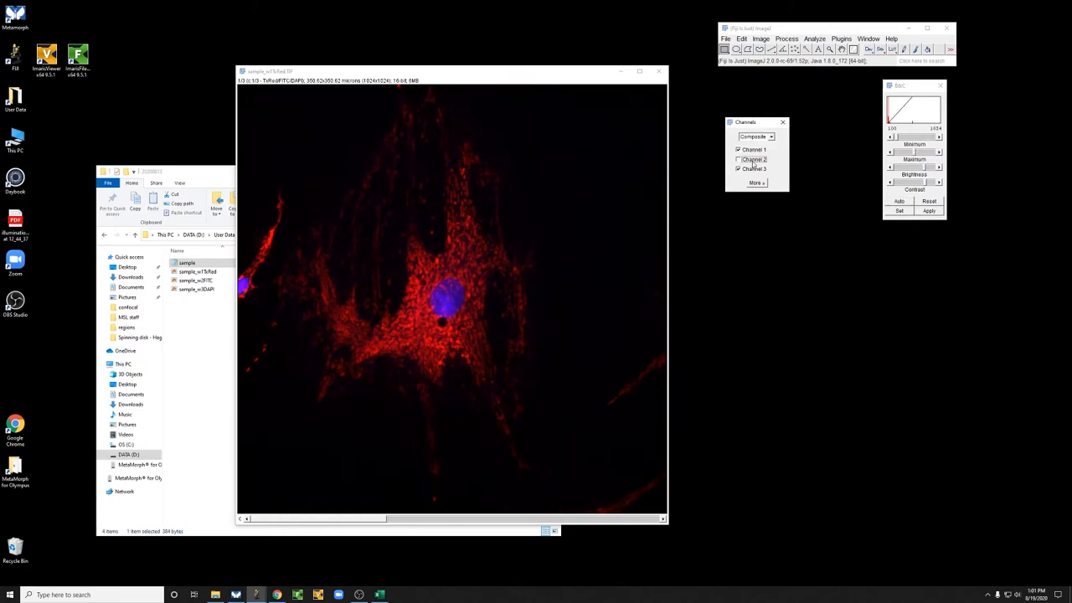
Include the green actin channel for a full three-colour composite and move the Channels Tool aside
{"action": "left_click", "coordinate": [737, 159]}
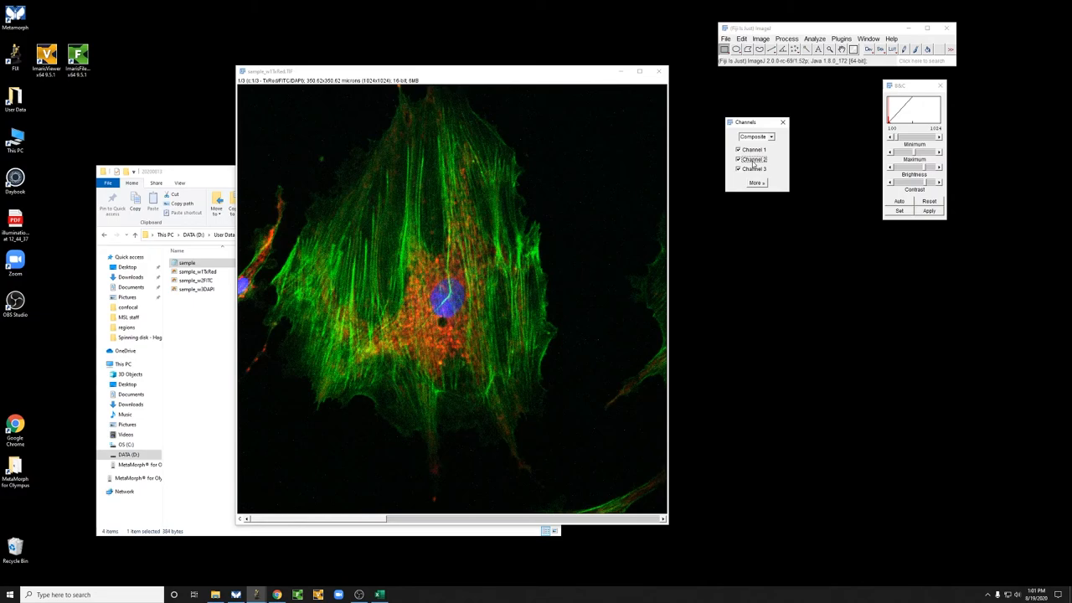
{"action": "mouse_move", "coordinate": [709, 293]}
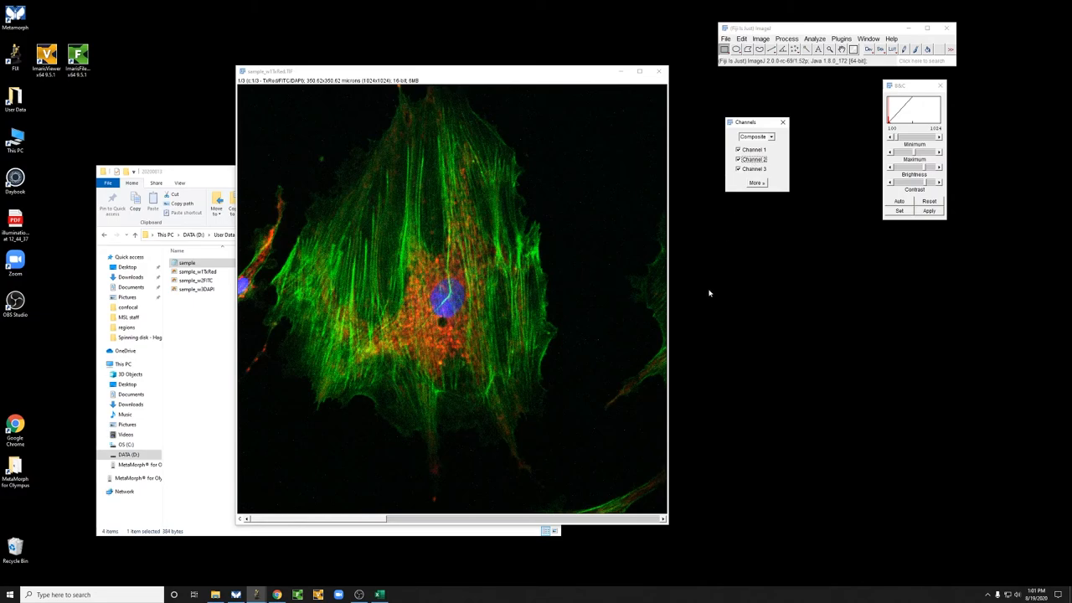
{"action": "mouse_move", "coordinate": [717, 315]}
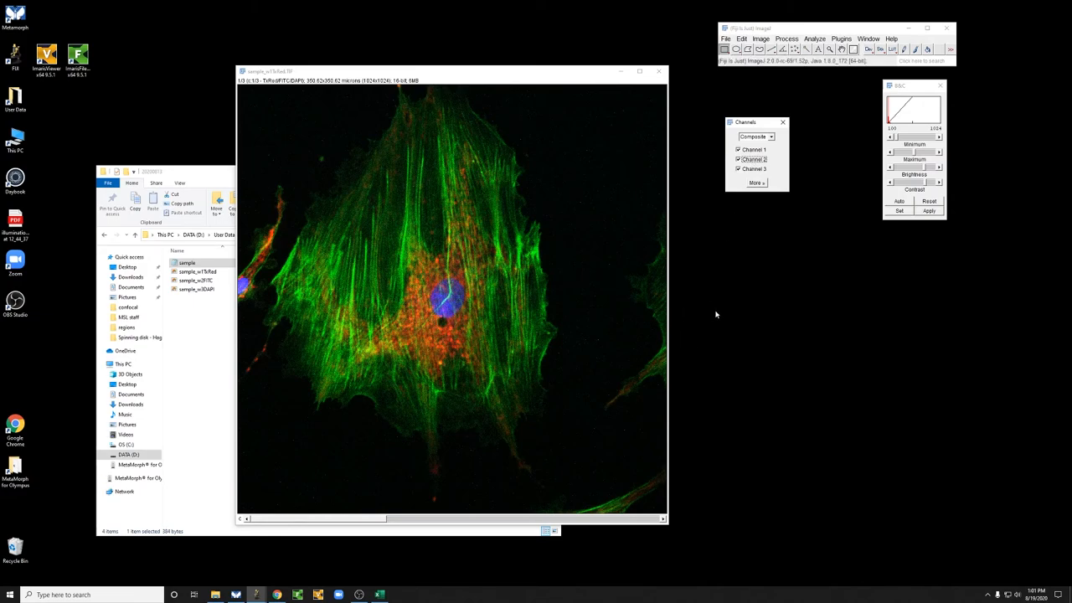
{"action": "left_click_drag", "start_coordinate": [746, 122], "coordinate": [802, 90]}
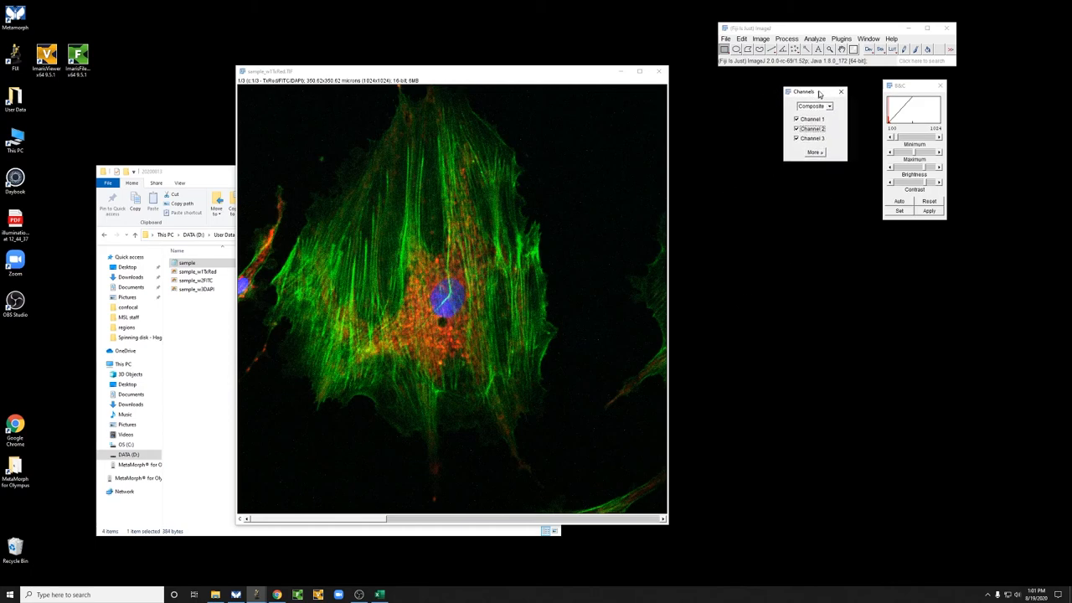